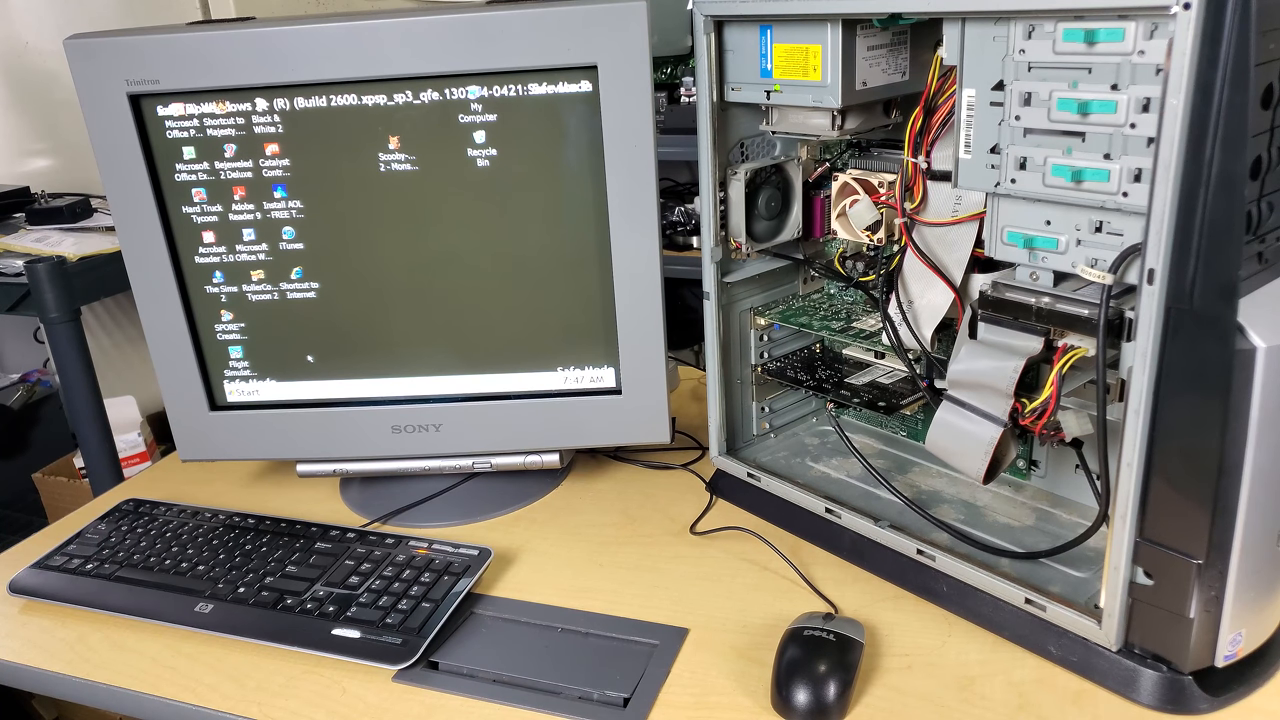
# - Launch Doom 3 from its desktop shortcut and wait for the title menu
pyautogui.click(228, 390)
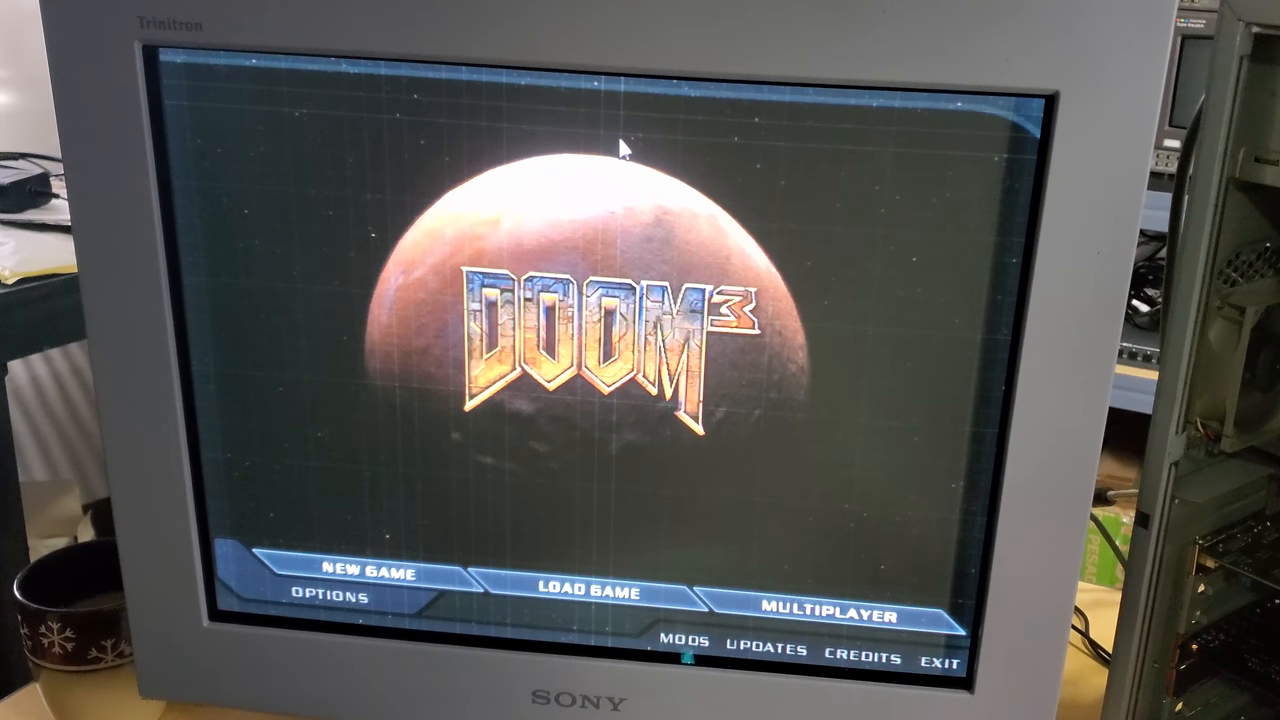
pyautogui.moveTo(330, 596)
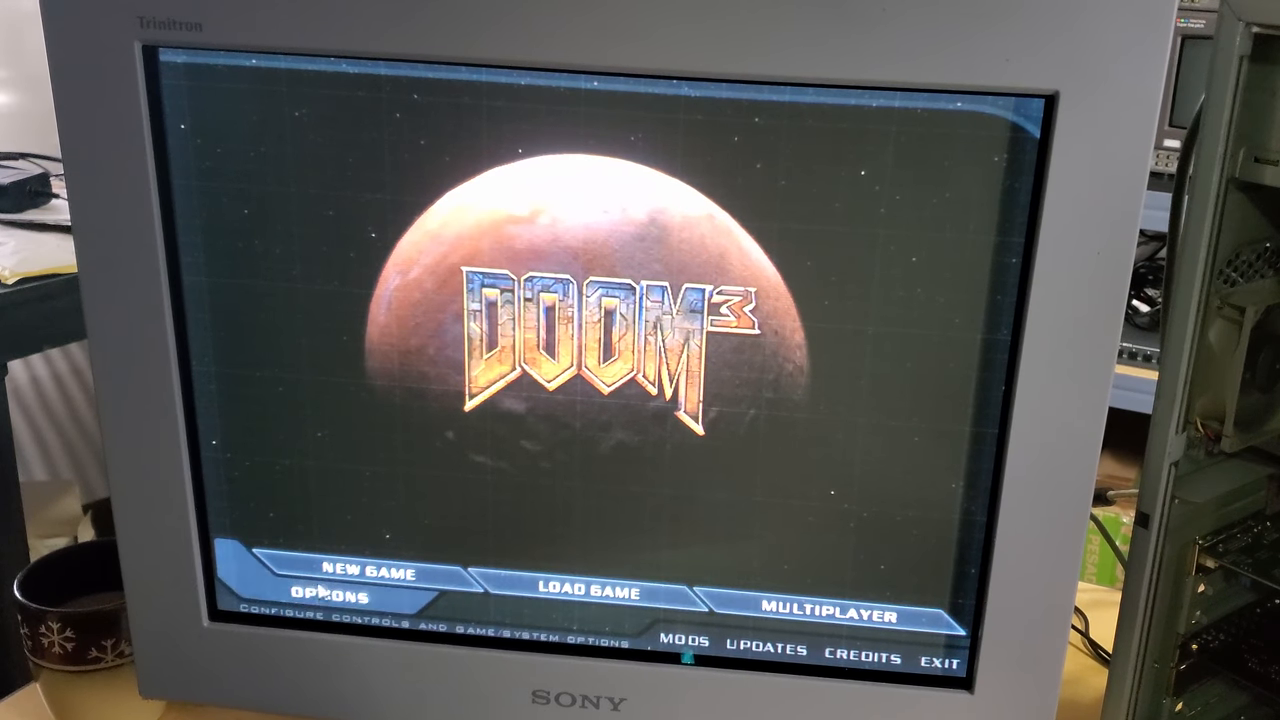
# - In Options > System, step the screen size up through 1280x1024 to 1600x1200 at Ultra quality
pyautogui.click(348, 596)
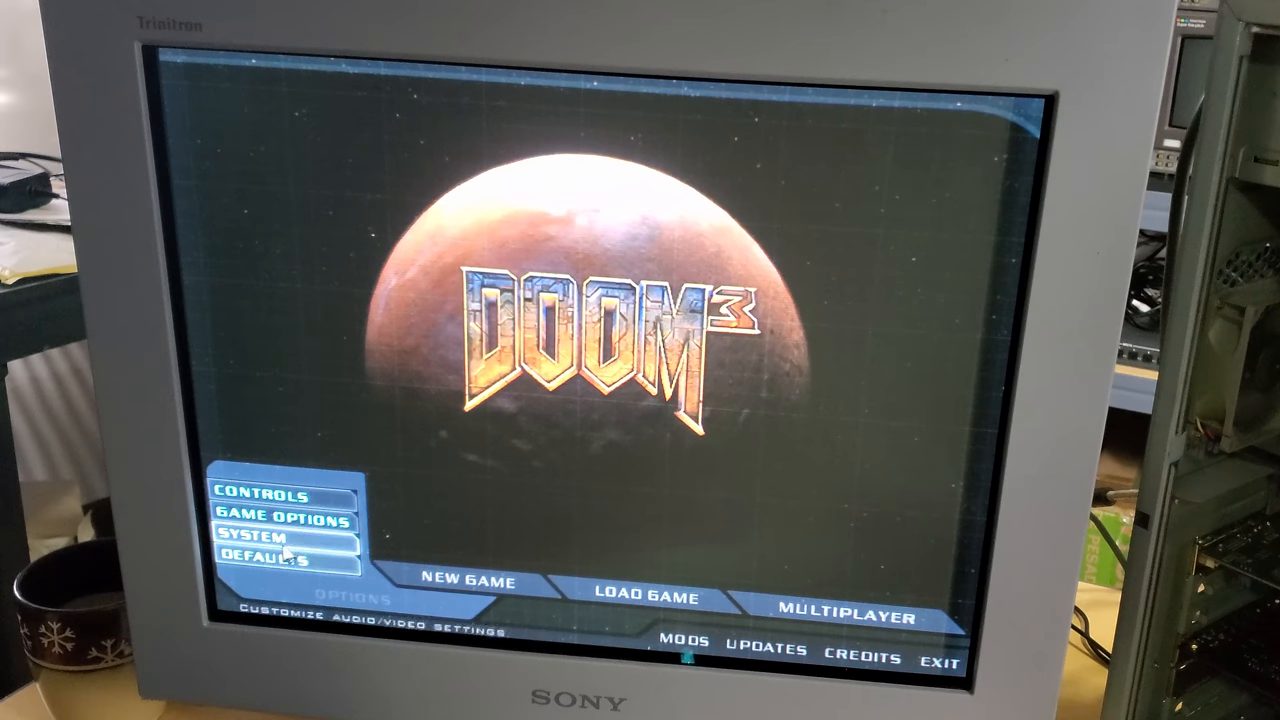
pyautogui.click(260, 540)
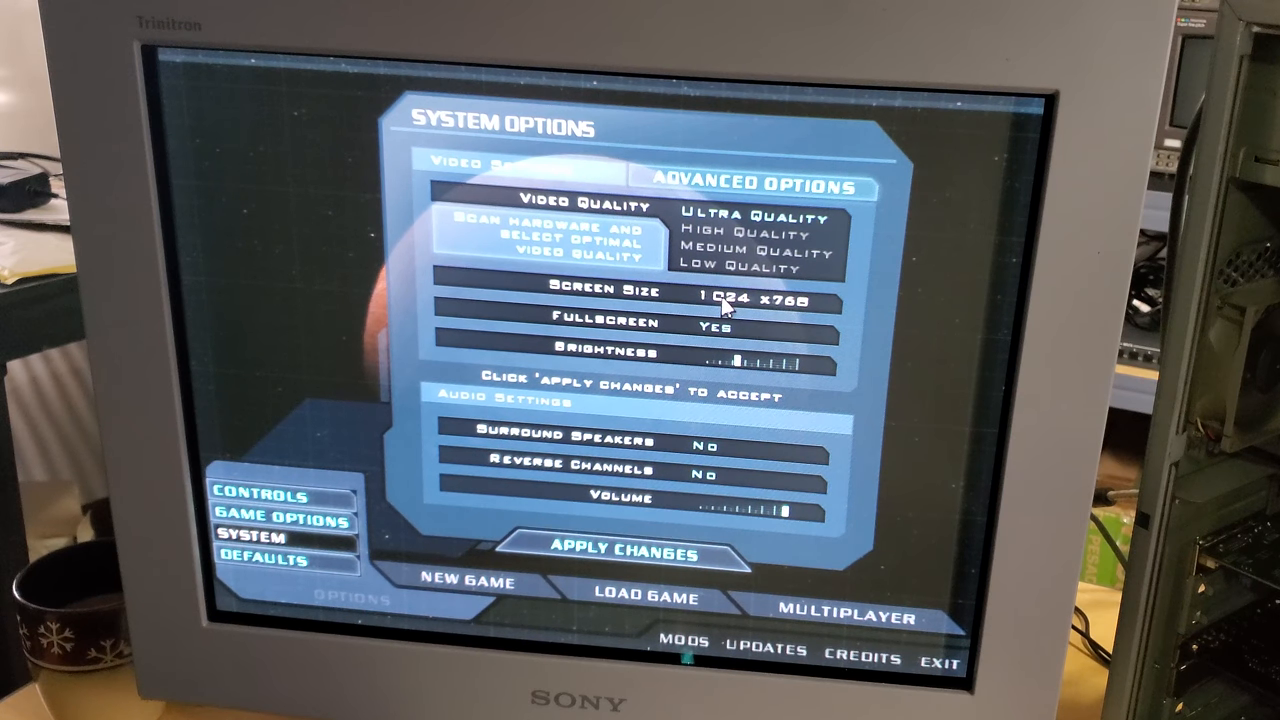
pyautogui.click(756, 292)
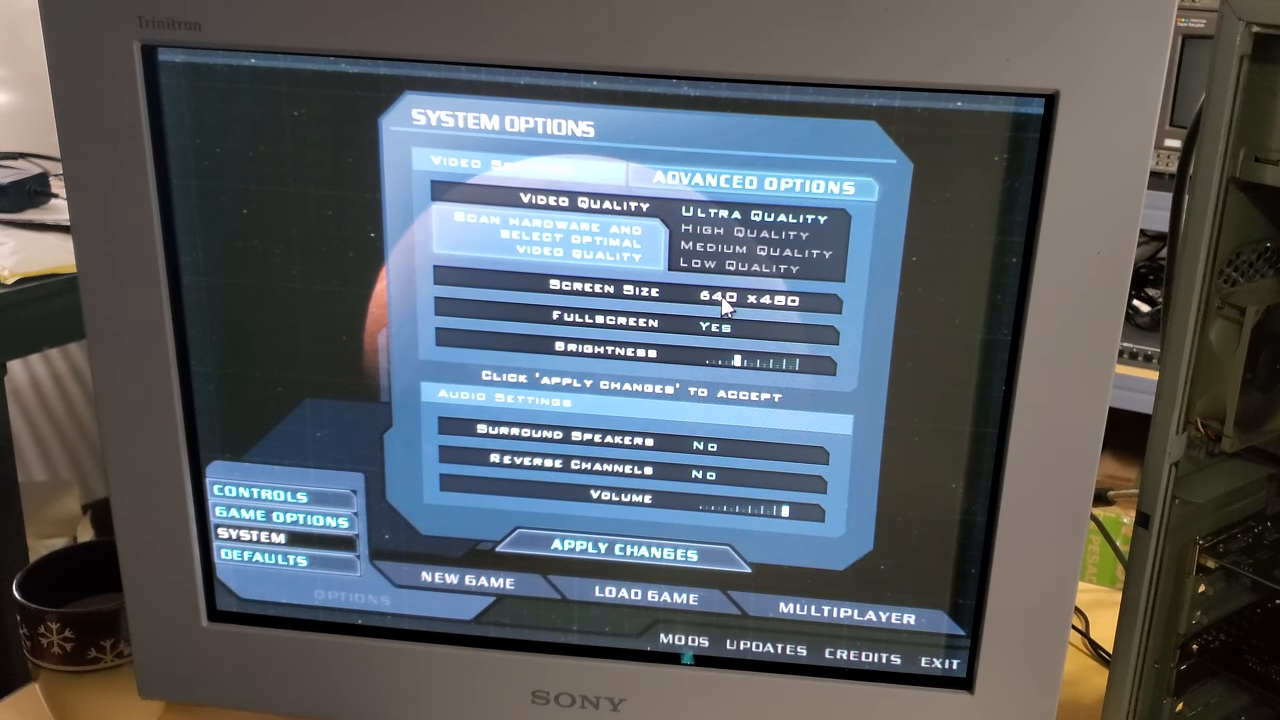
pyautogui.click(750, 292)
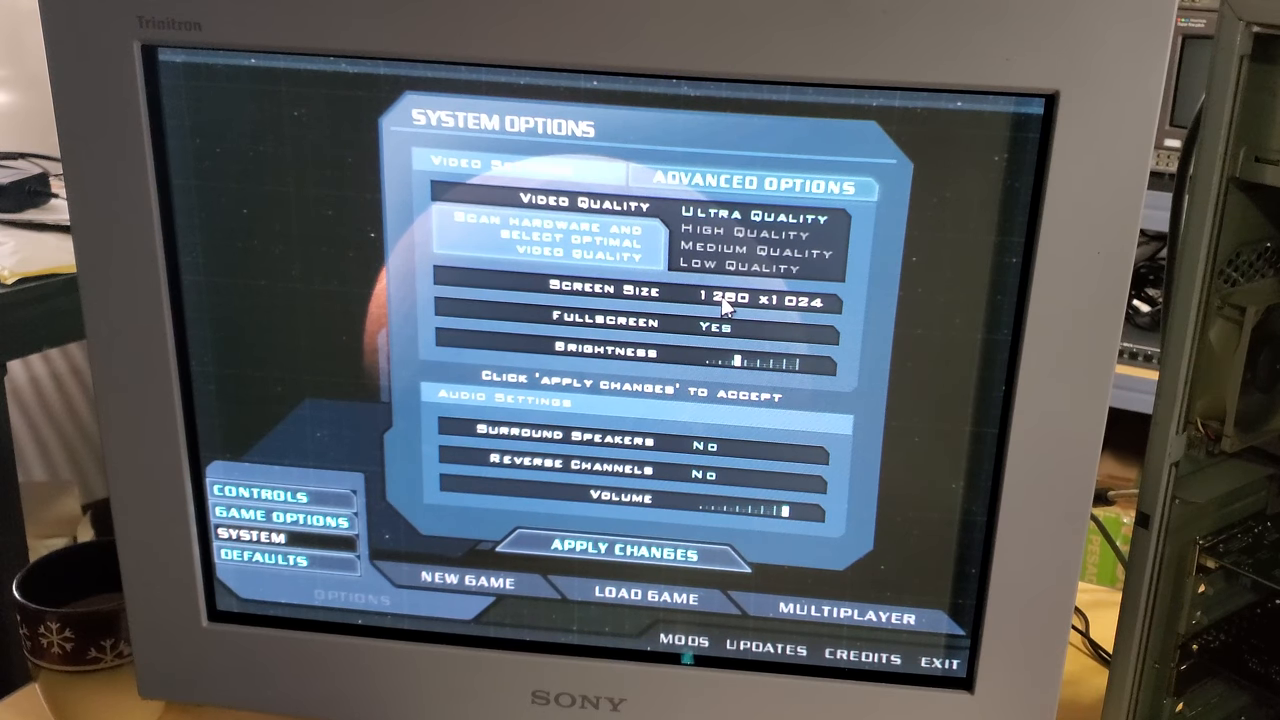
pyautogui.click(760, 296)
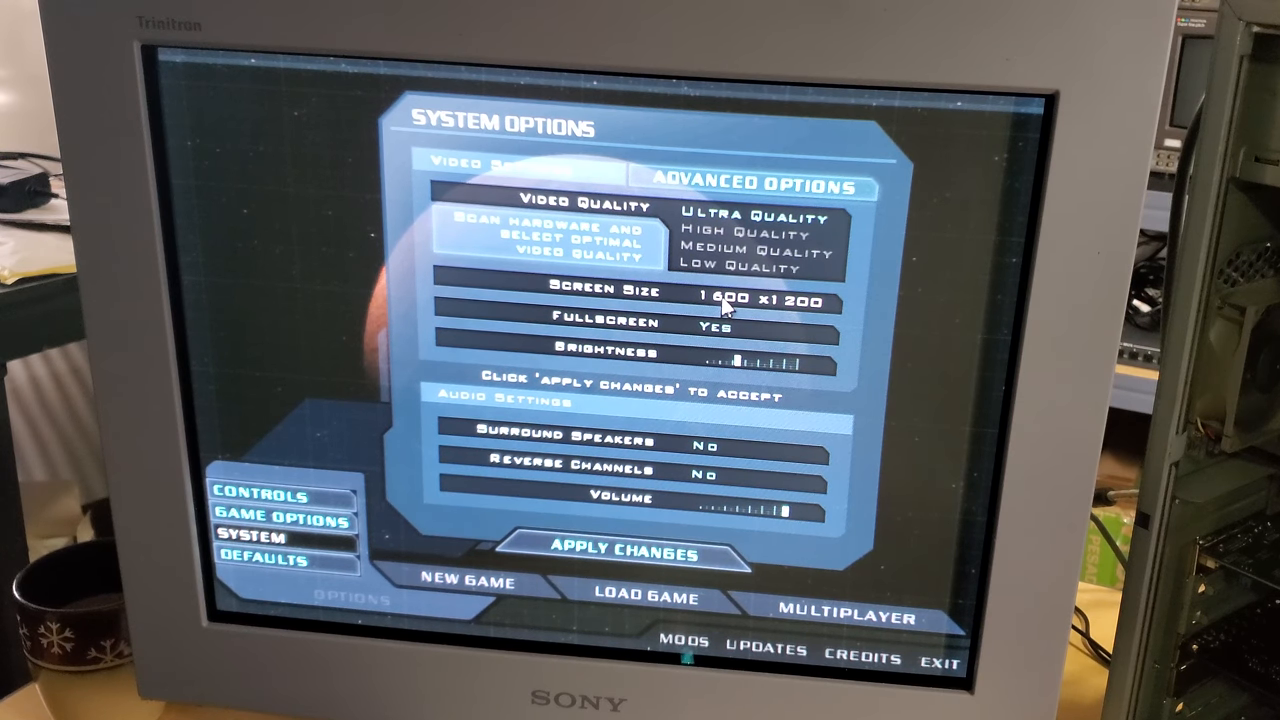
pyautogui.moveTo(740, 370)
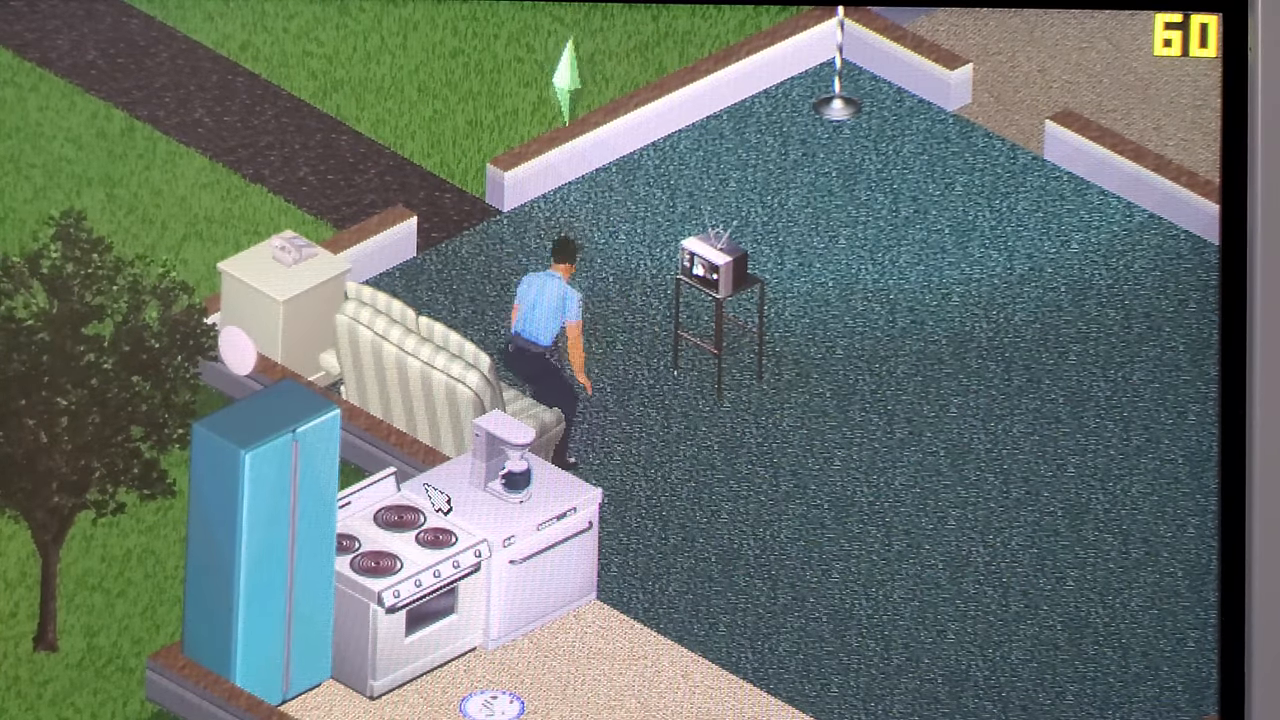
# - Show the television's pie menu beside the seated sim, then dismiss it
pyautogui.click(710, 270)
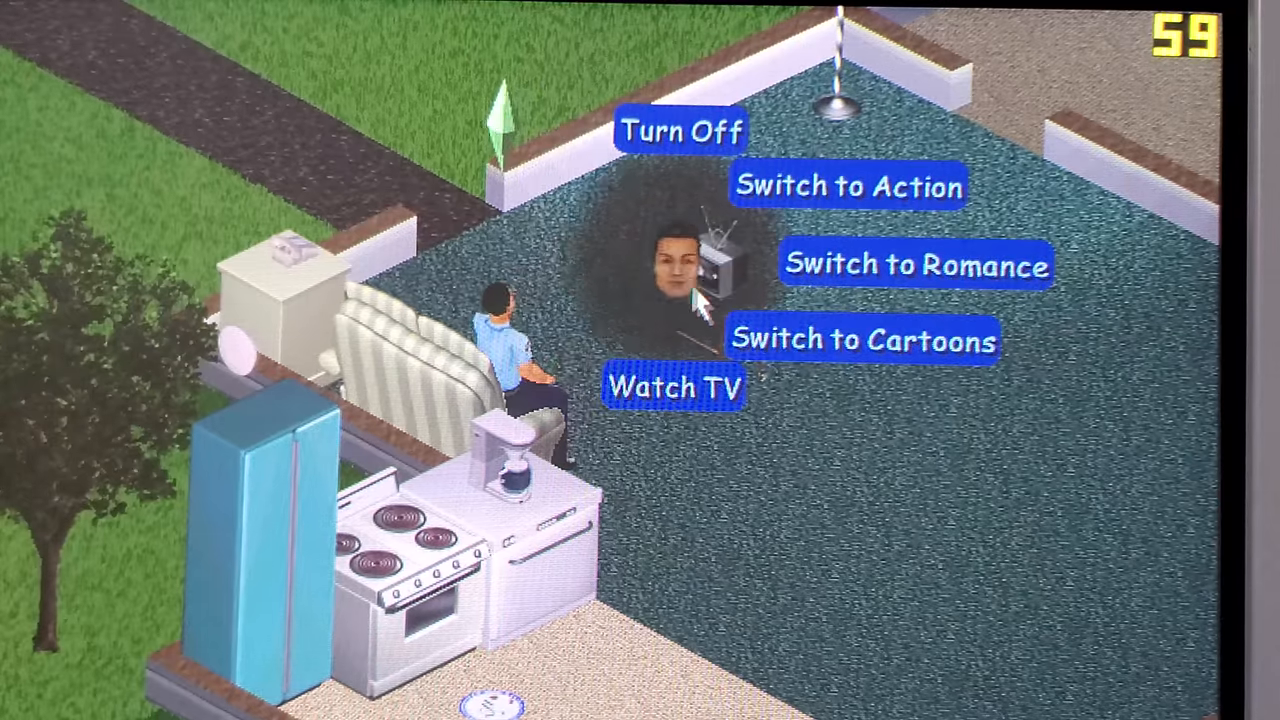
pyautogui.click(680, 132)
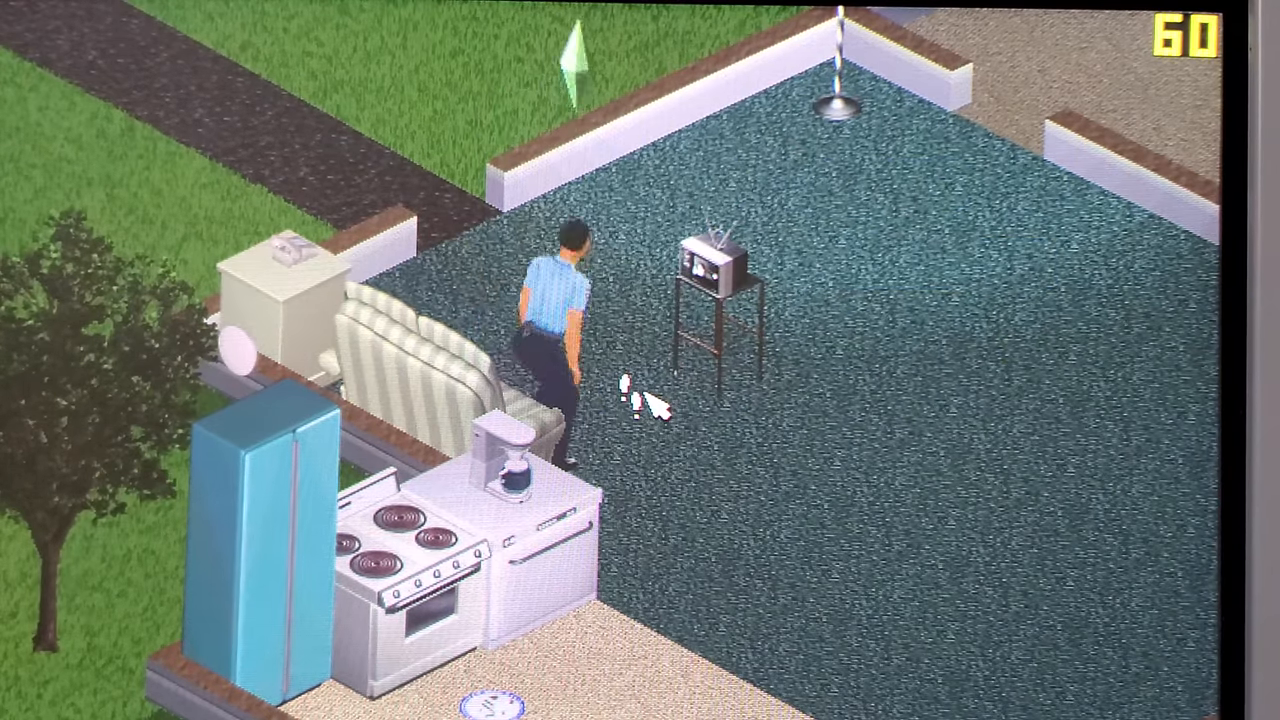